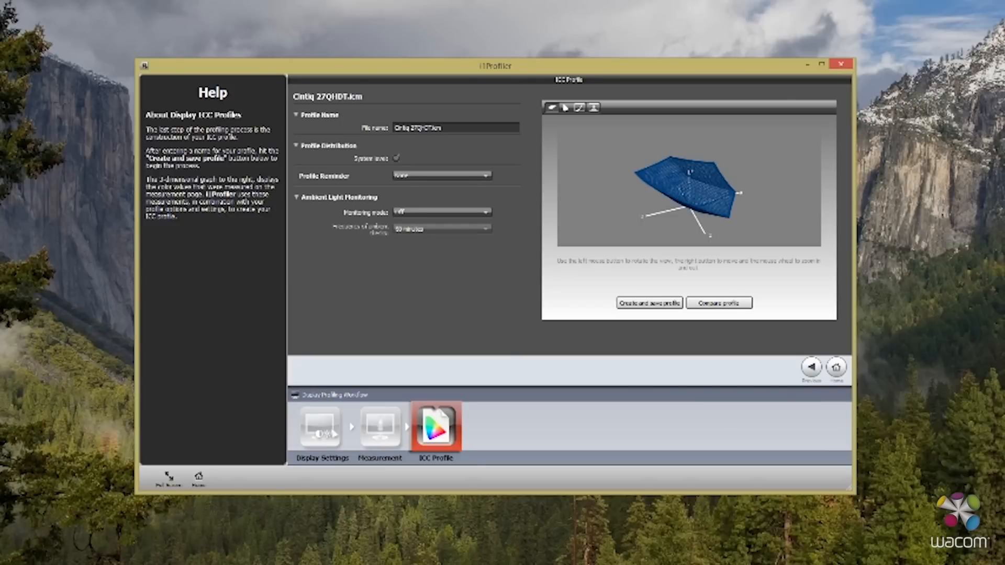
Show the 2D gamut plot comparing target and achieved white point, luminance and contrast
left_click(578, 106)
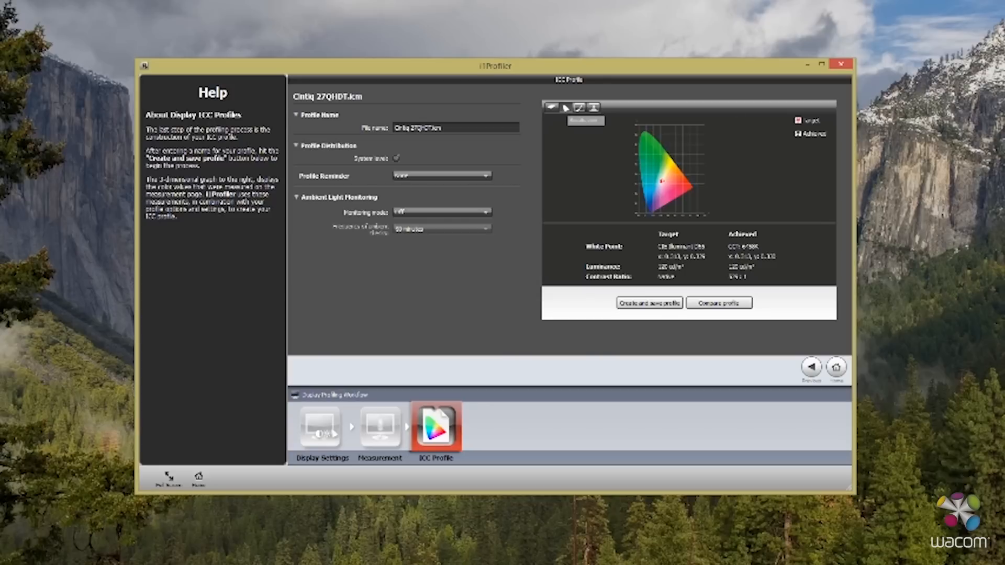
left_click(593, 106)
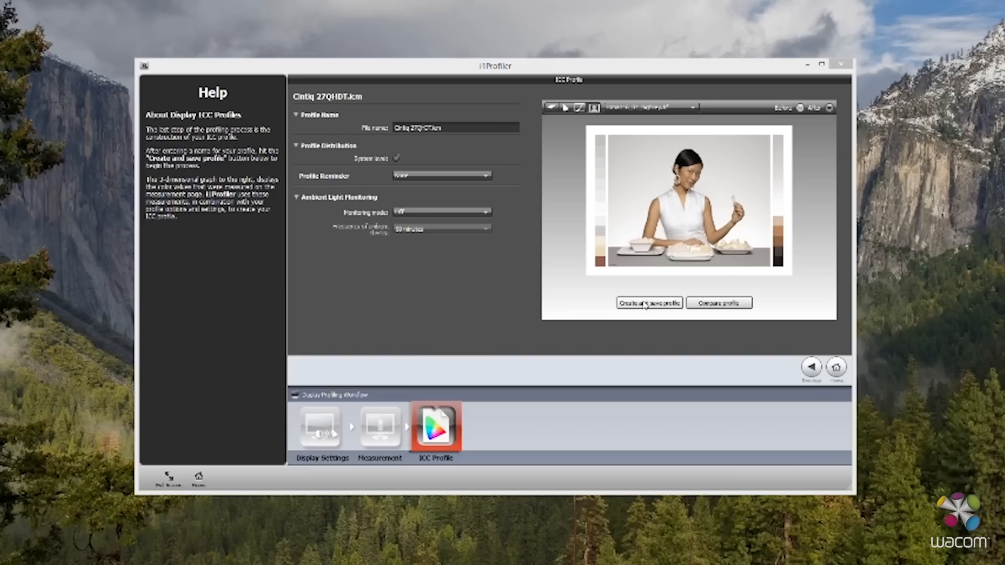
Start generating and saving the Cintiq 27QHDT.icm display profile
left_click(648, 302)
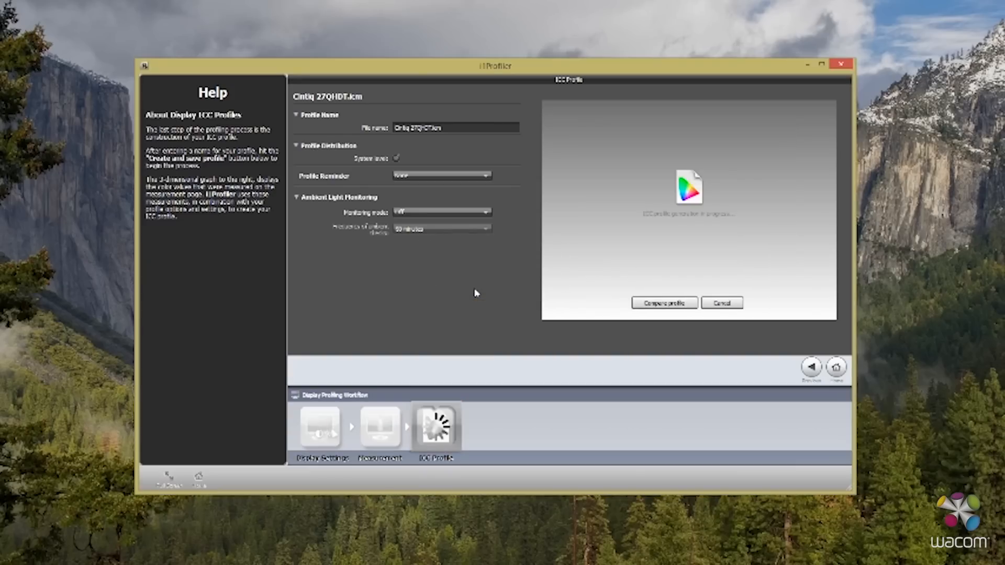